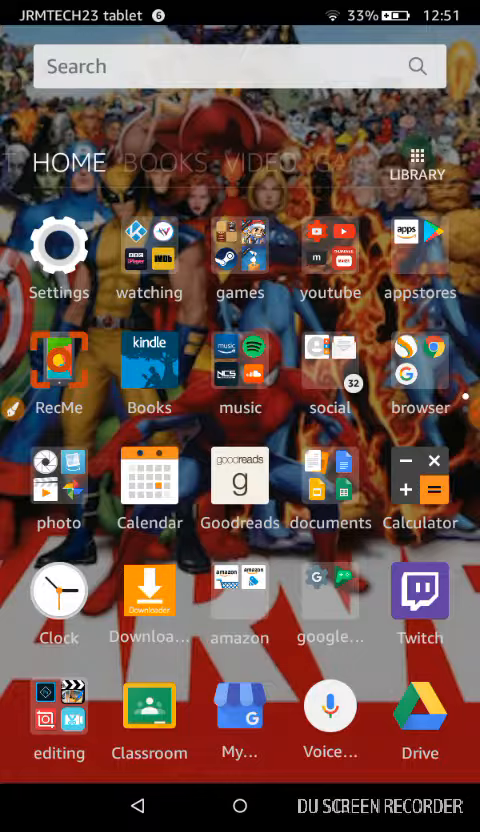
Open Settings from the home screen and go to Device Options
click(58, 243)
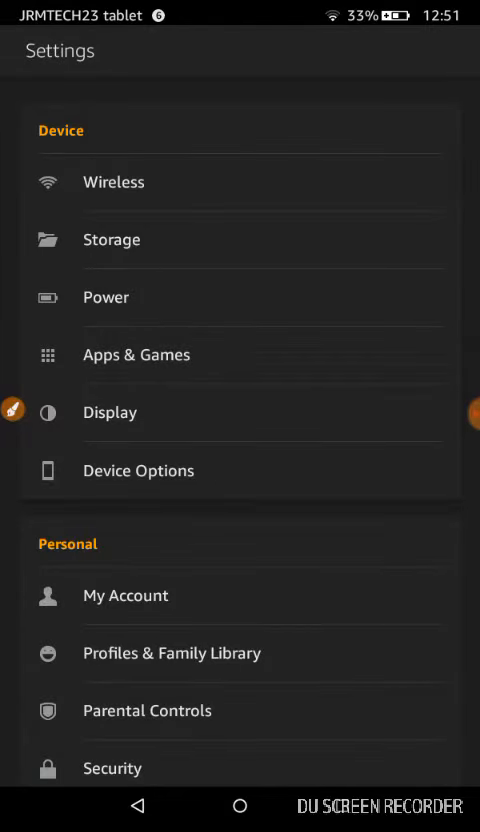
click(138, 470)
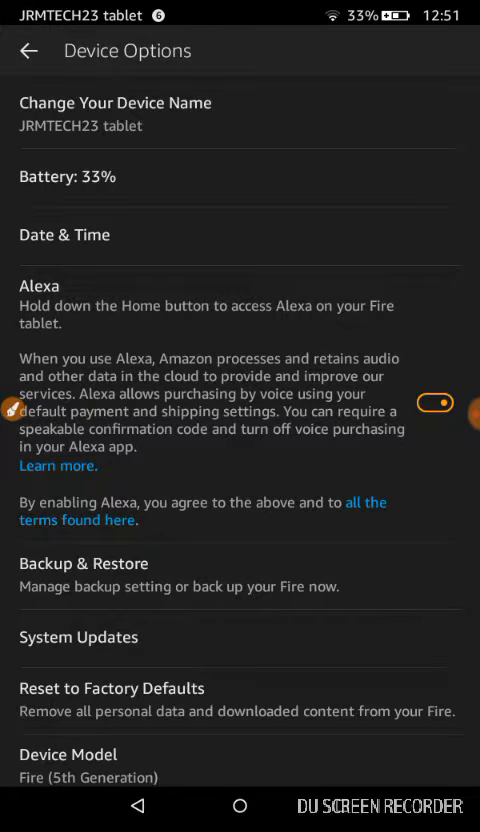
Scroll down the Device Options page toward the Serial Number entry
scroll(down, 3)
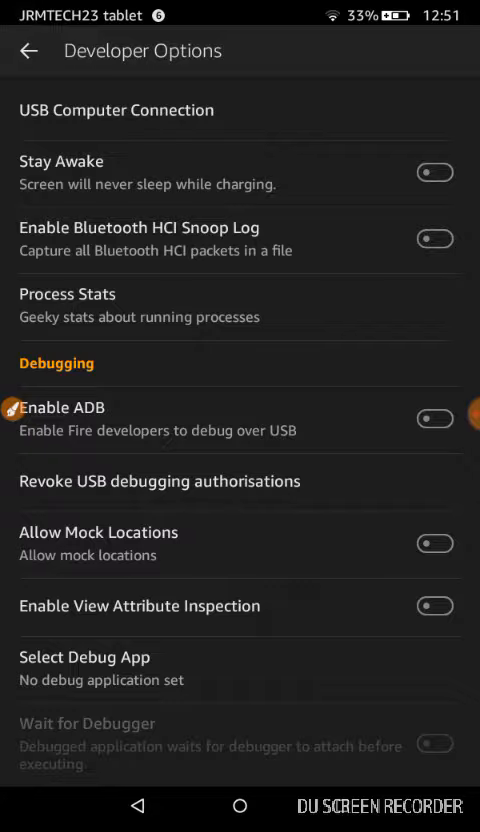
scroll(down, 3)
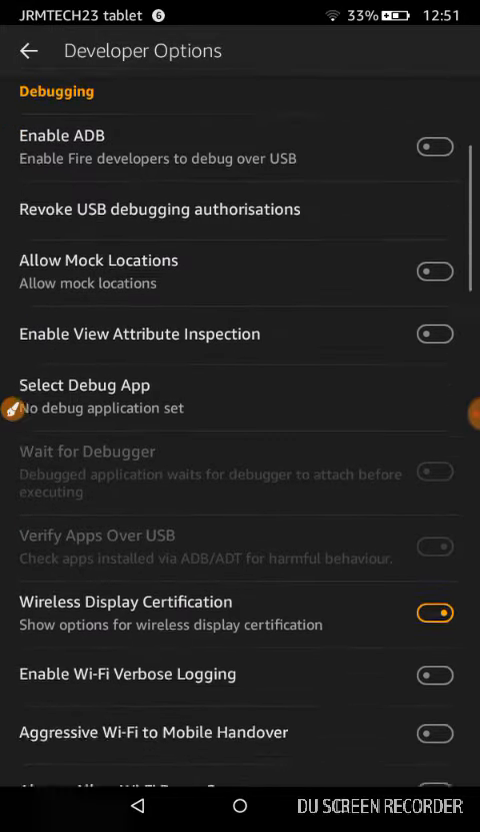
scroll(down, 3)
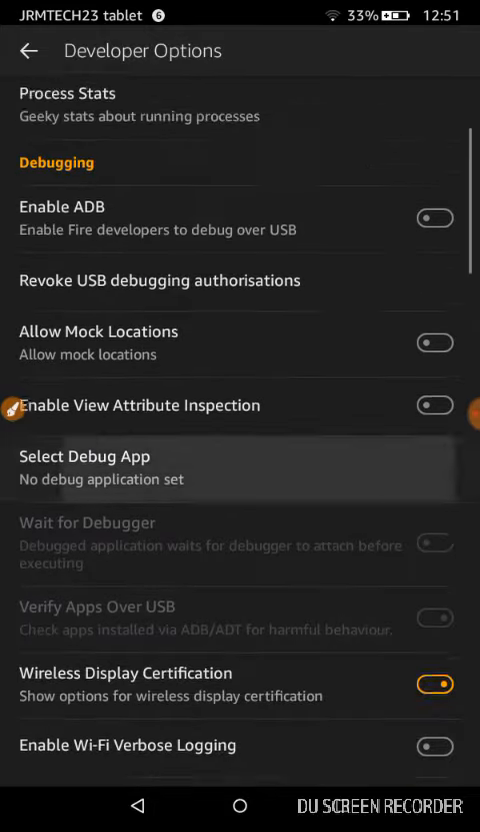
scroll(down, 3)
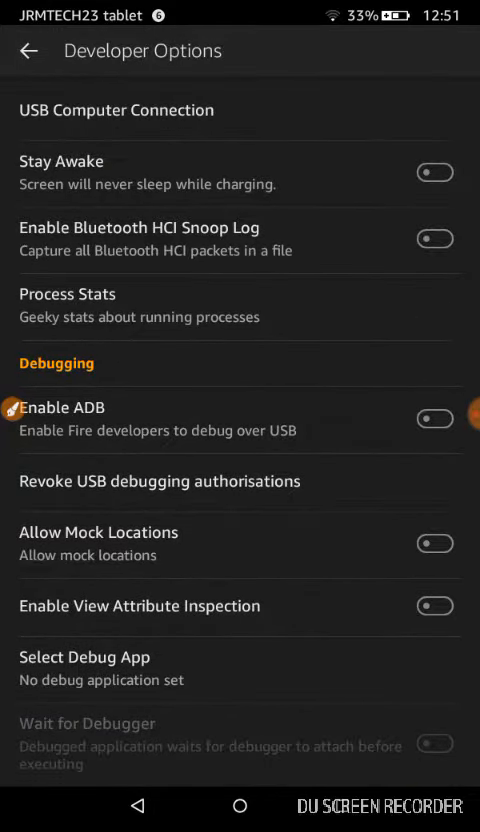
click(435, 172)
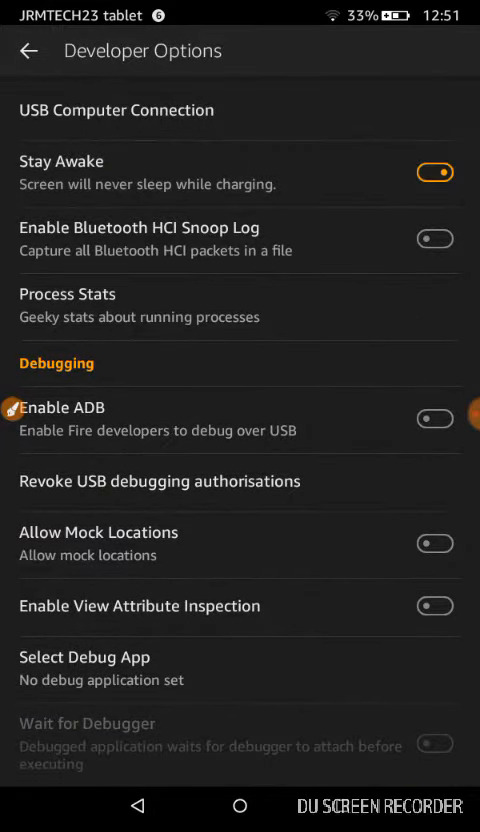
click(435, 172)
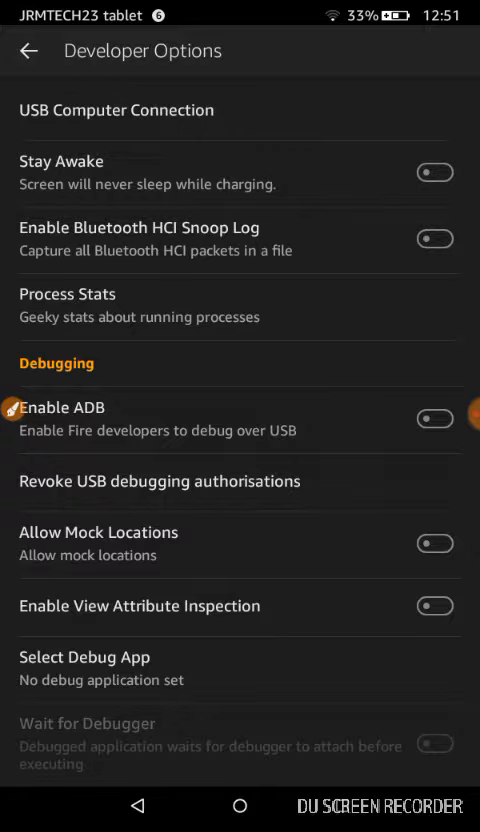
scroll(down, 3)
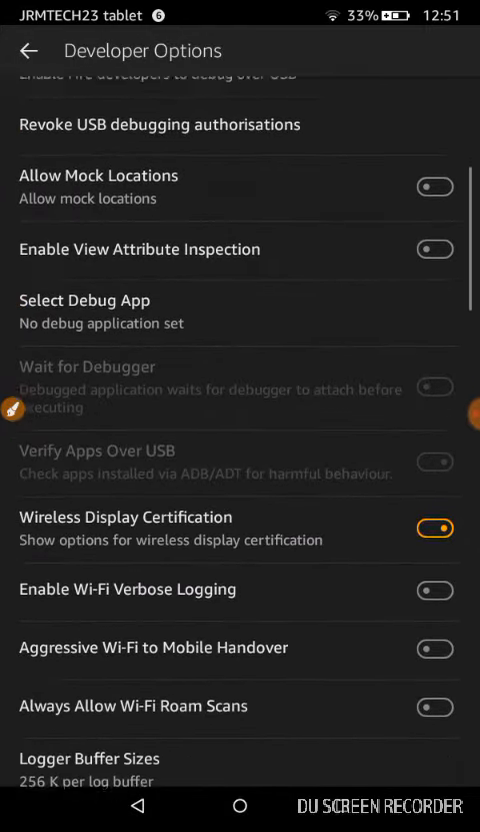
scroll(down, 3)
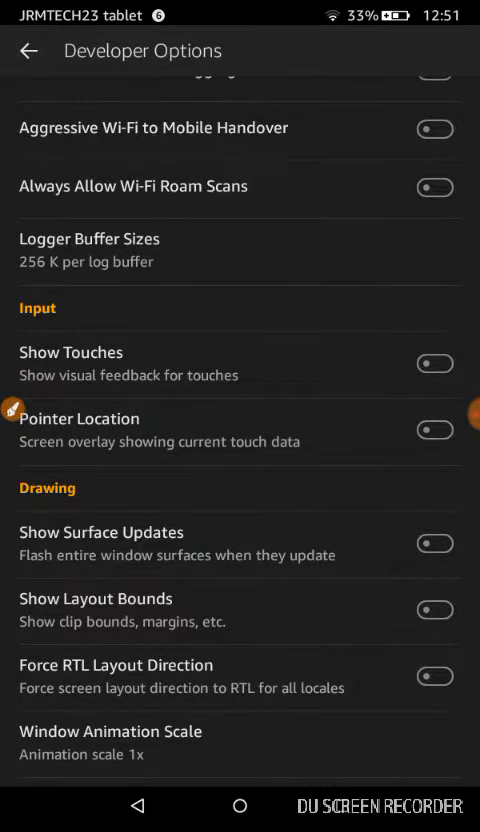
click(434, 363)
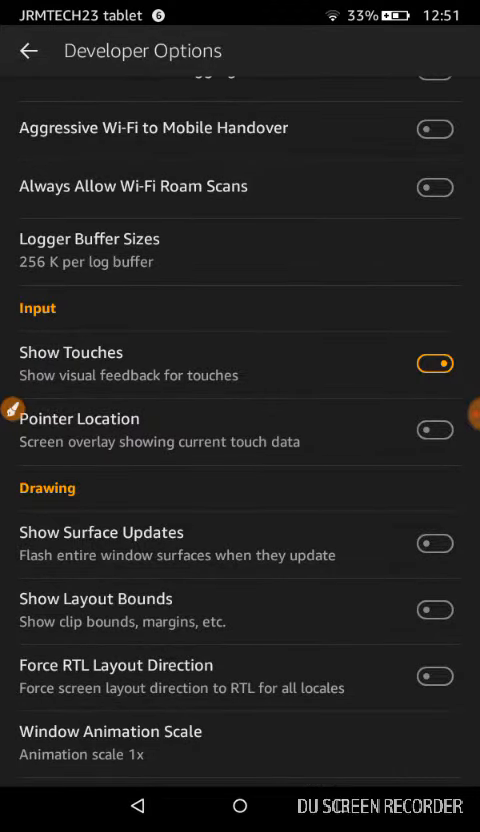
scroll(down, 3)
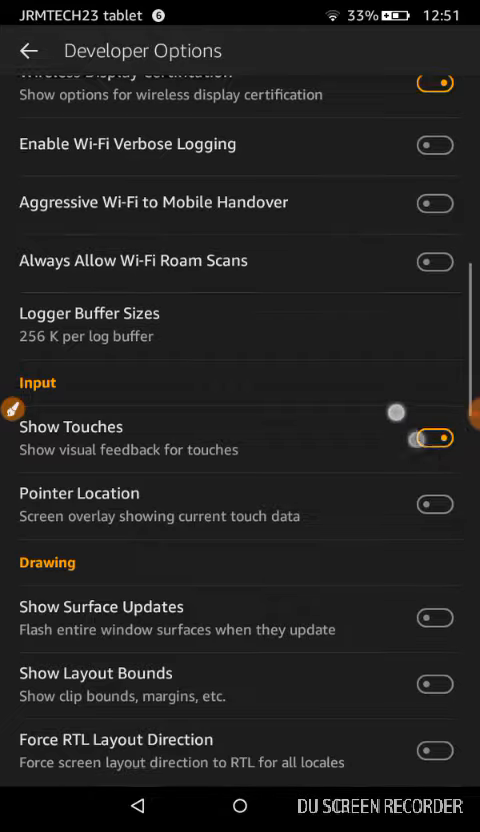
scroll(down, 3)
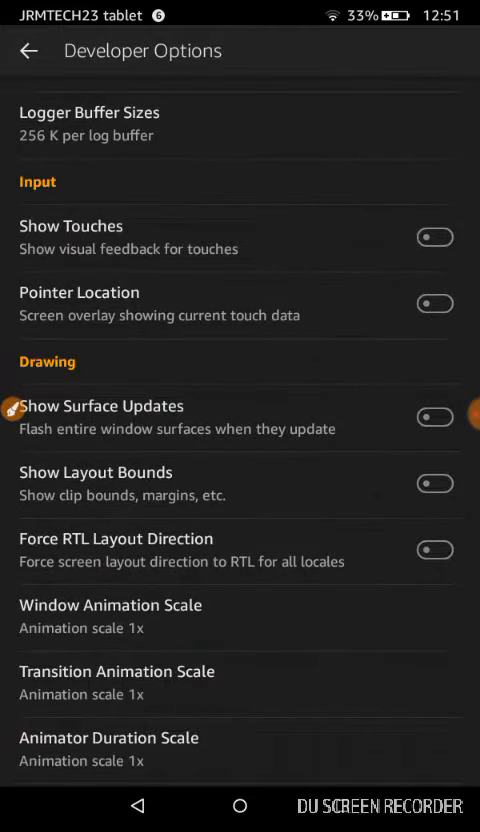
scroll(down, 3)
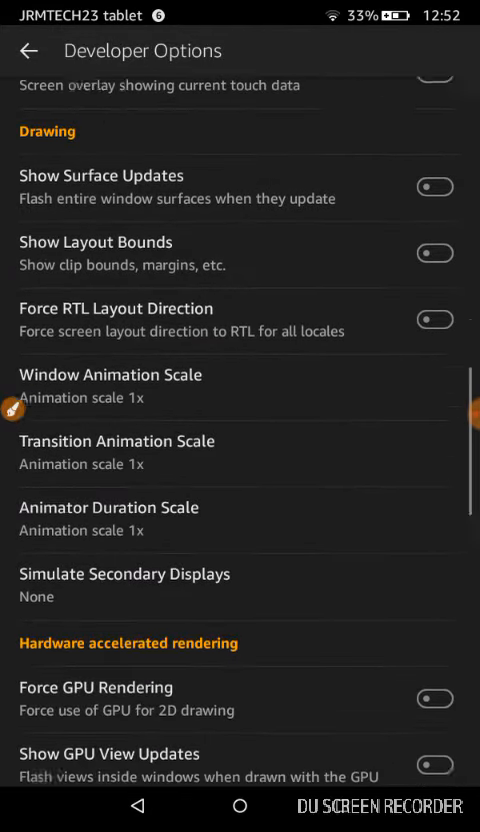
scroll(down, 3)
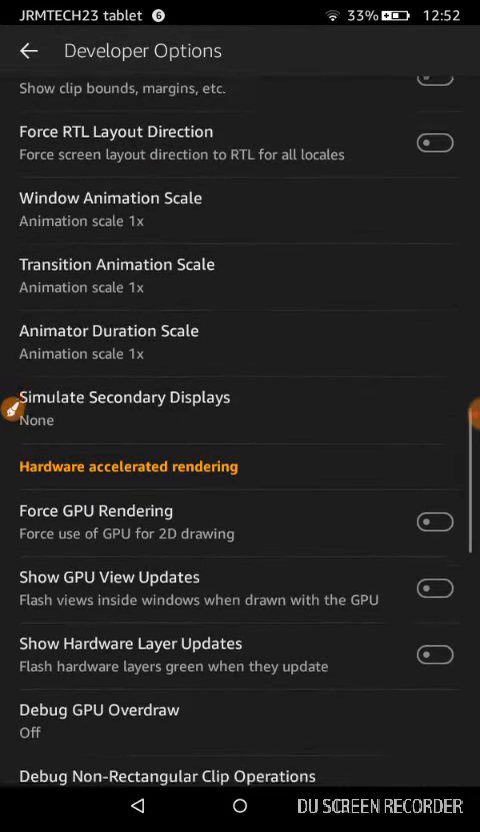
scroll(down, 3)
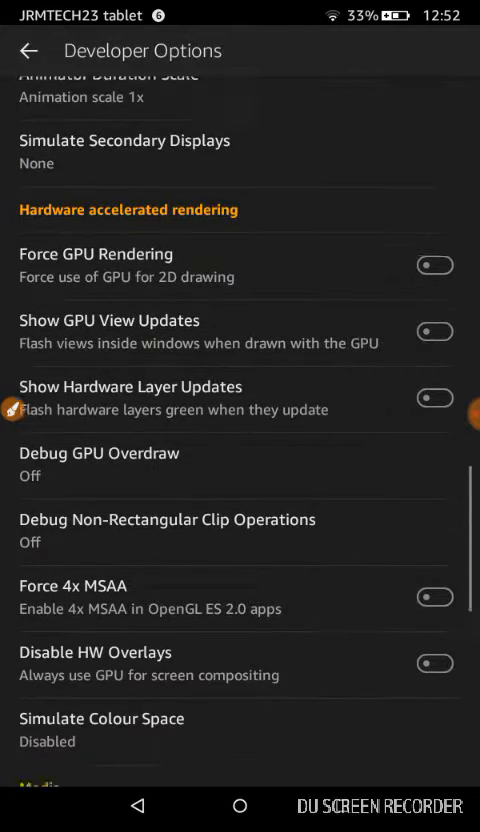
scroll(down, 3)
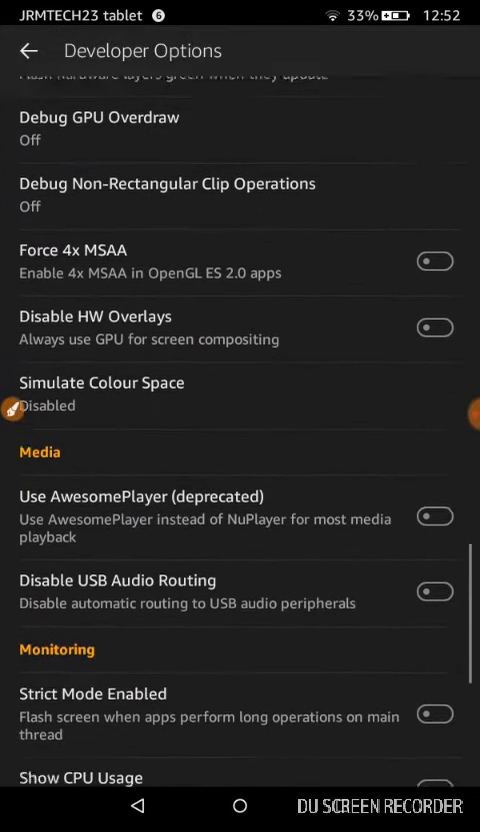
scroll(down, 3)
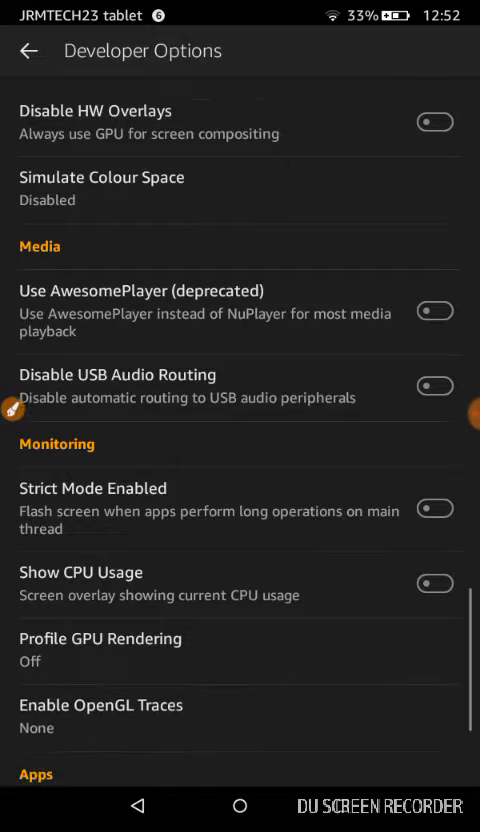
scroll(down, 3)
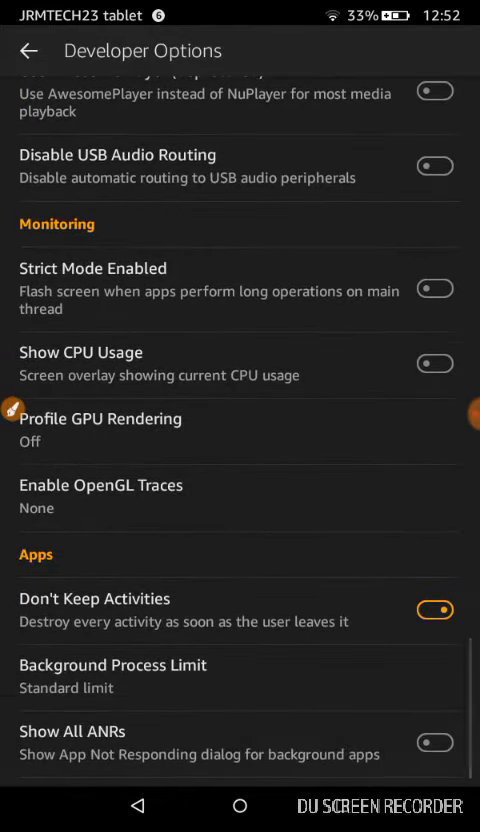